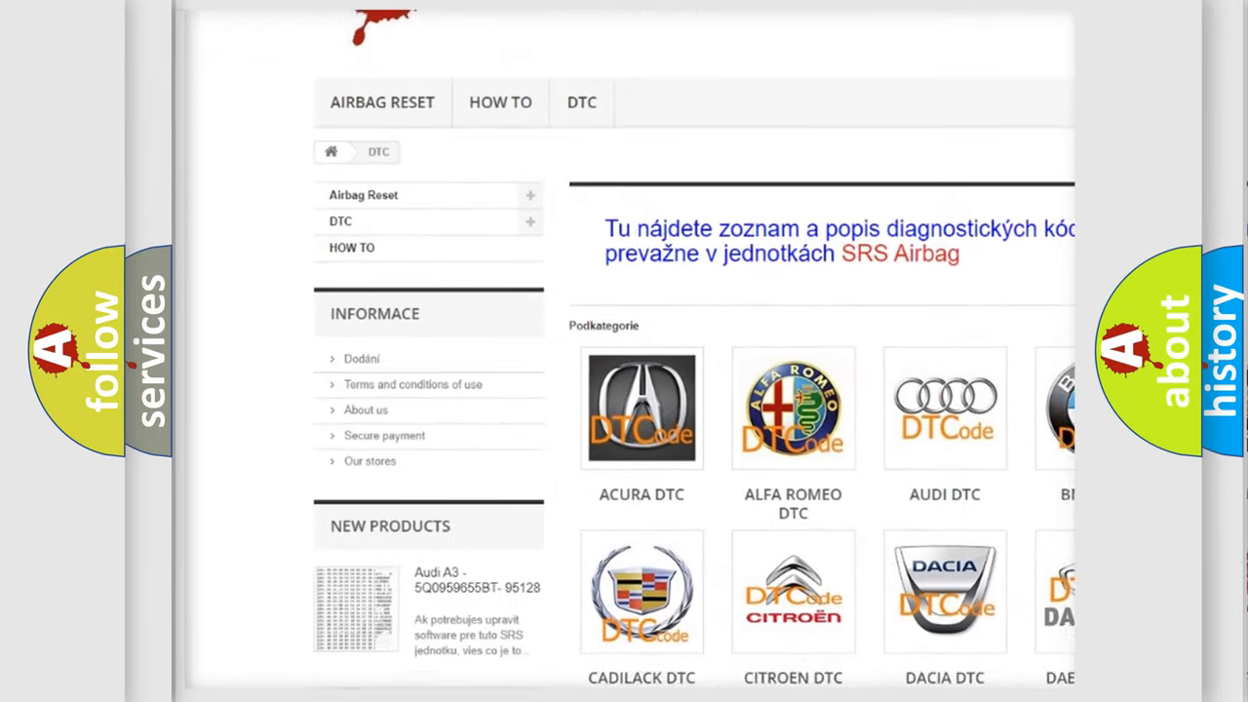
scroll(down, 3)
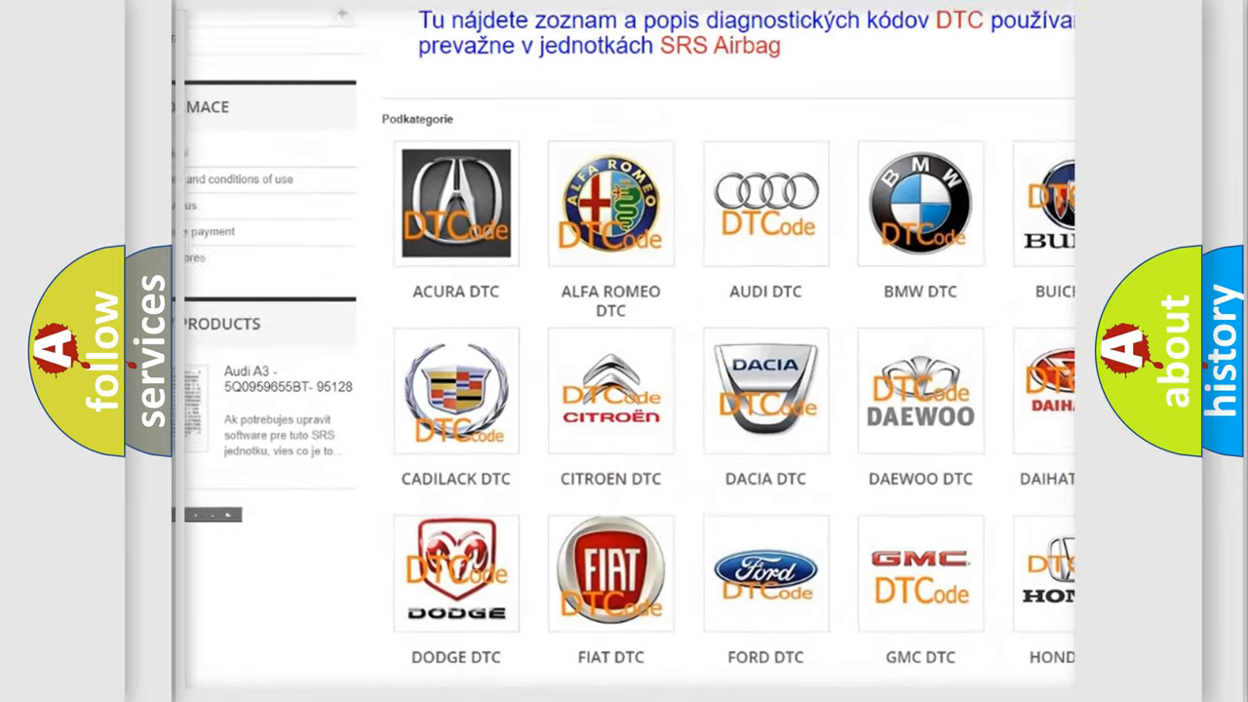
scroll(down, 3)
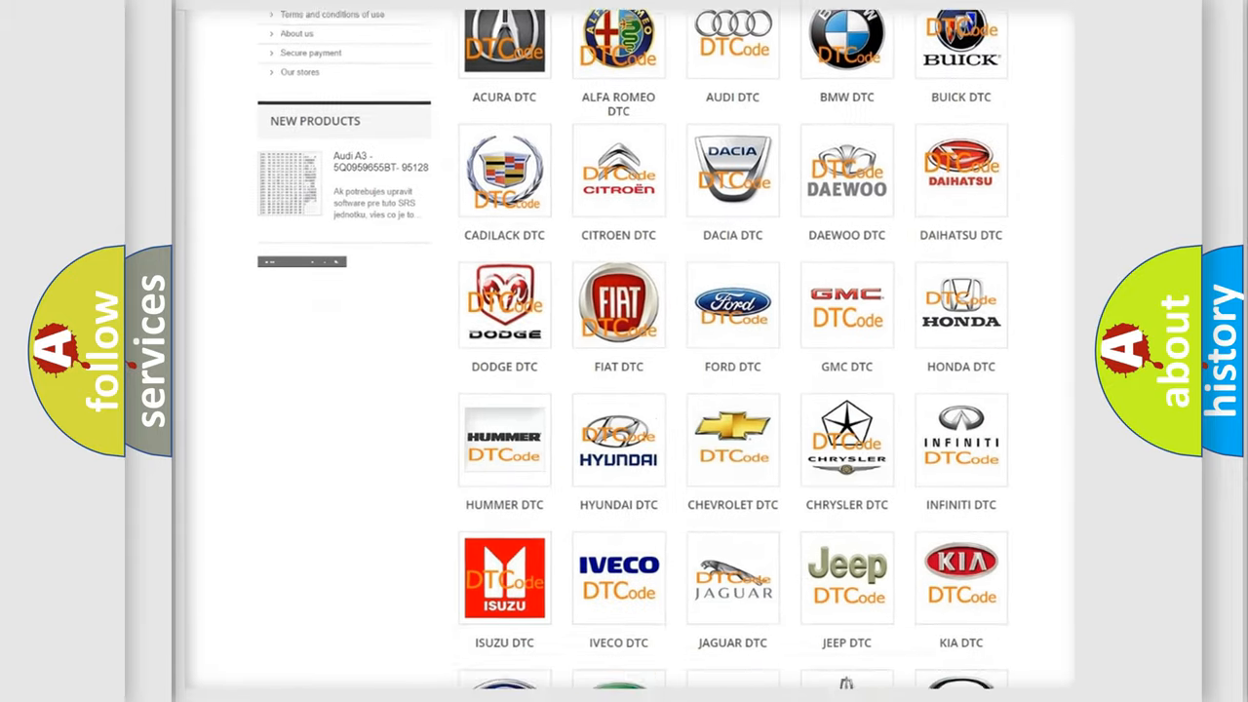
scroll(down, 3)
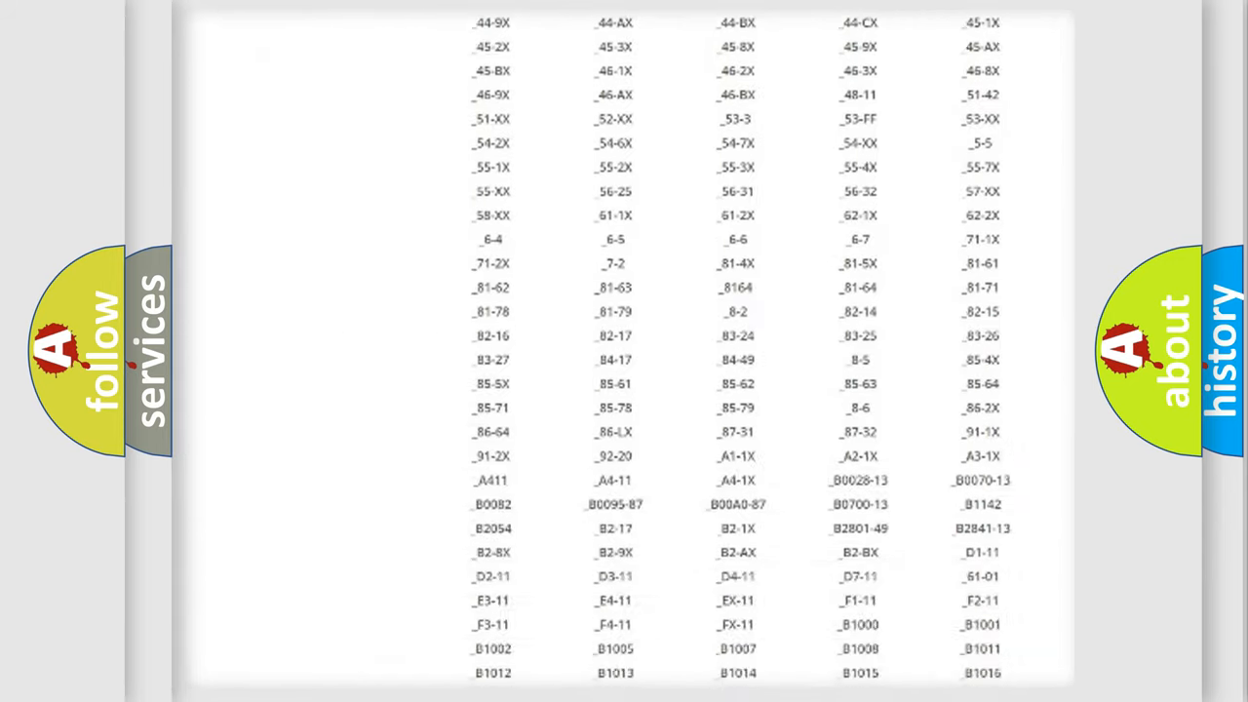
scroll(down, 3)
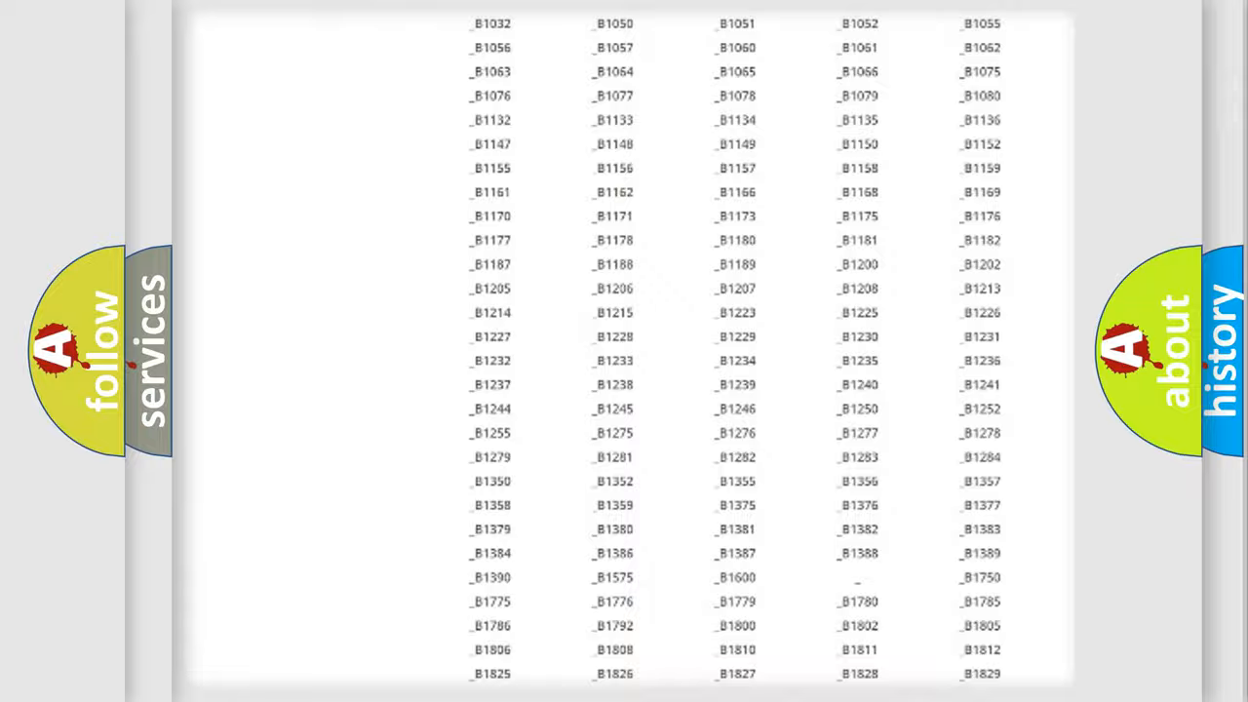